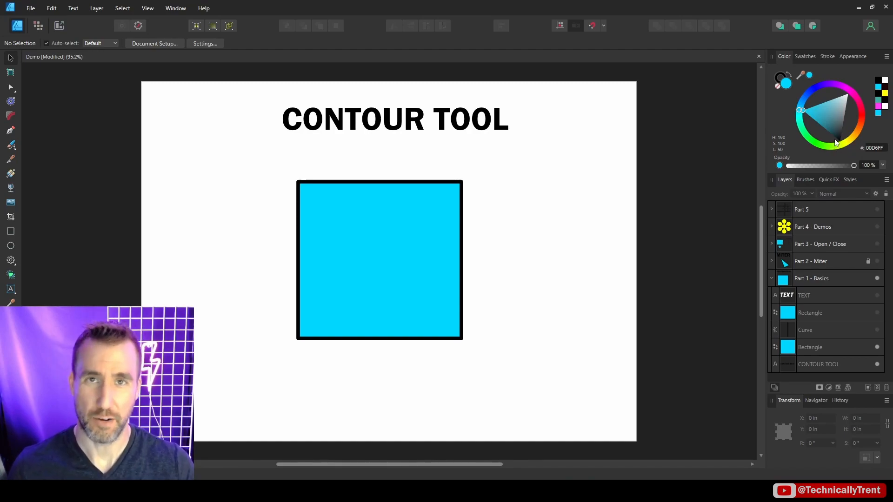
{"action": "mouse_move", "coordinate": [376, 205]}
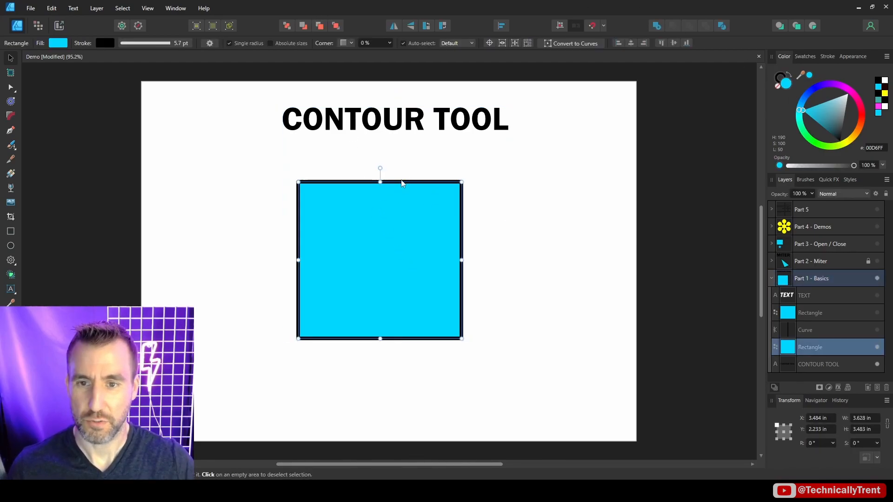
{"action": "mouse_move", "coordinate": [185, 128]}
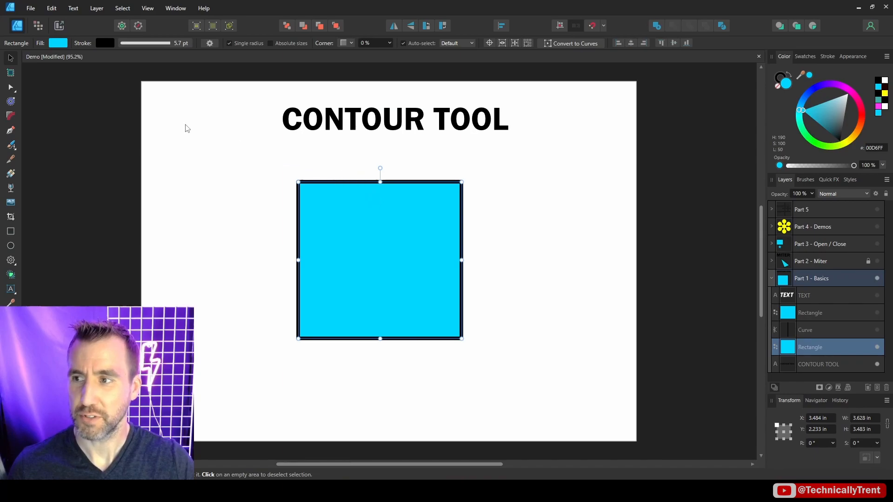
{"action": "mouse_move", "coordinate": [10, 101]}
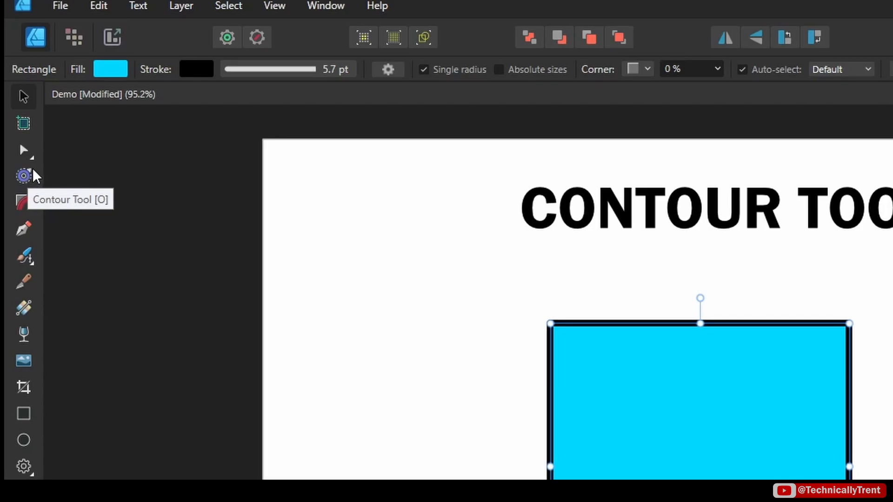
{"action": "mouse_move", "coordinate": [29, 181]}
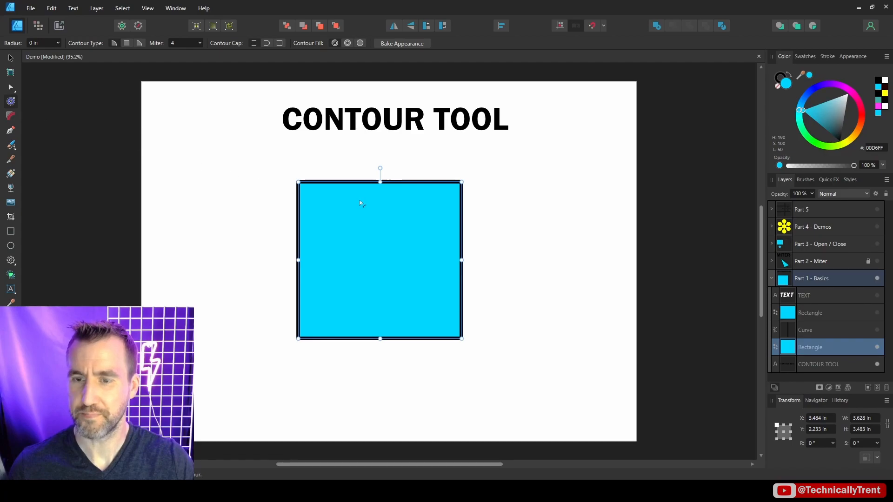
{"action": "mouse_move", "coordinate": [369, 174]}
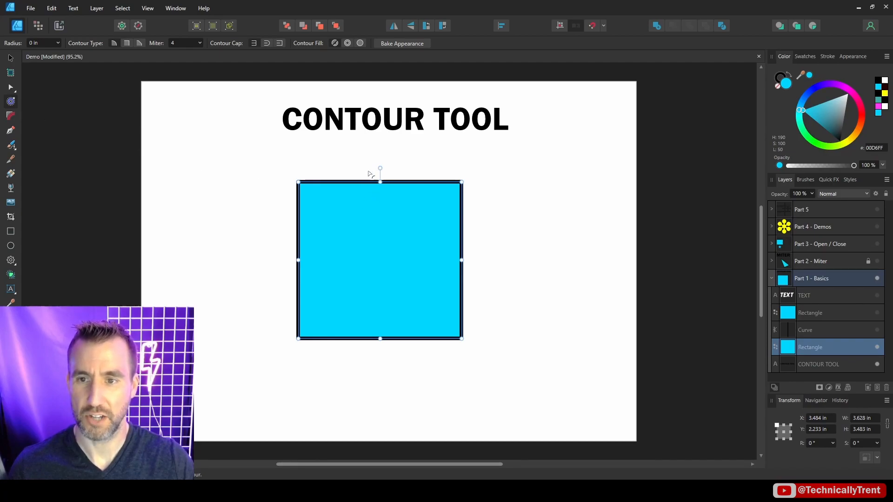
{"action": "mouse_move", "coordinate": [381, 171]}
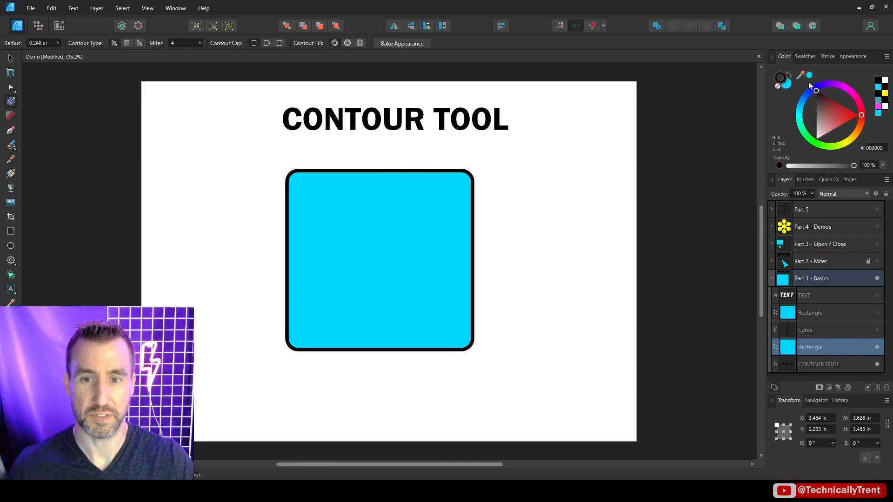
Select the Curve layer to show the vertical black line beside the rounded square.
{"action": "left_click", "coordinate": [806, 329]}
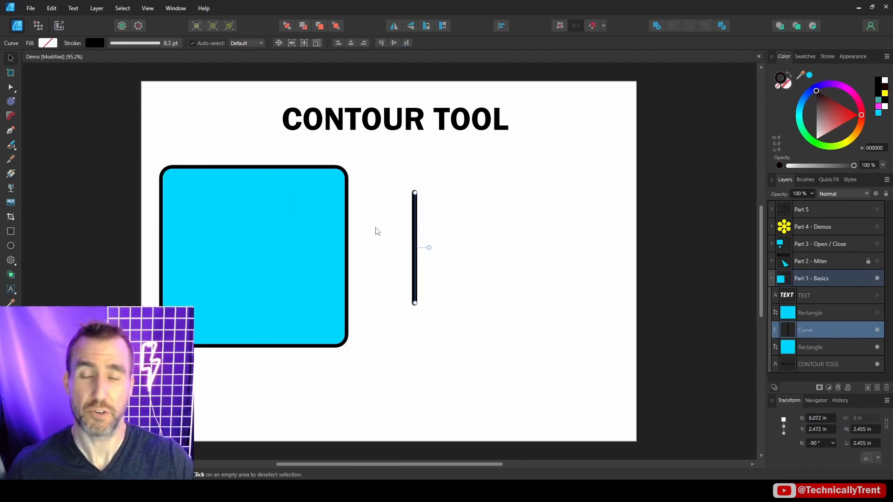
{"action": "mouse_move", "coordinate": [271, 175]}
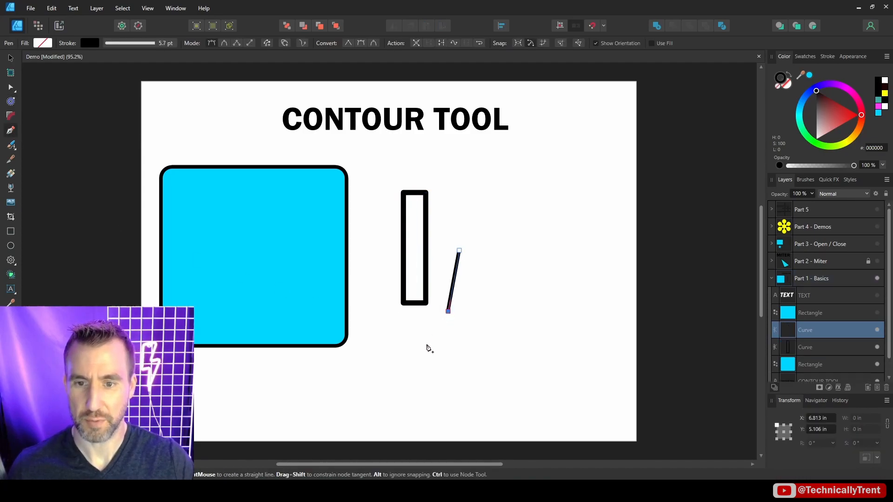
Finish the zigzag polyline with another corner and return to the Contour Tool.
{"action": "left_click", "coordinate": [400, 342]}
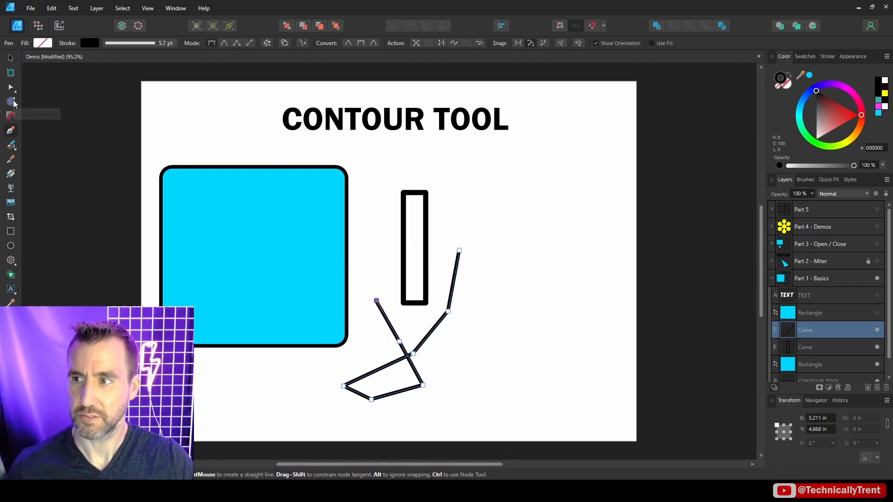
{"action": "left_click", "coordinate": [10, 102]}
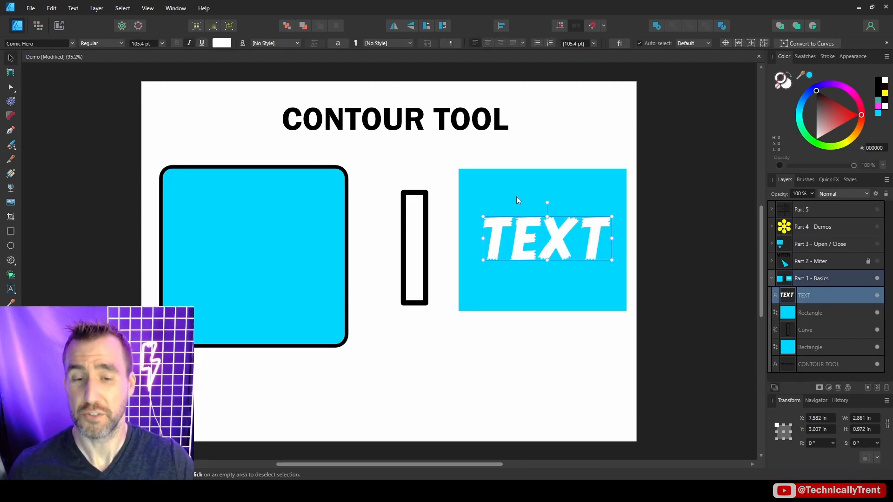
{"action": "mouse_move", "coordinate": [532, 228]}
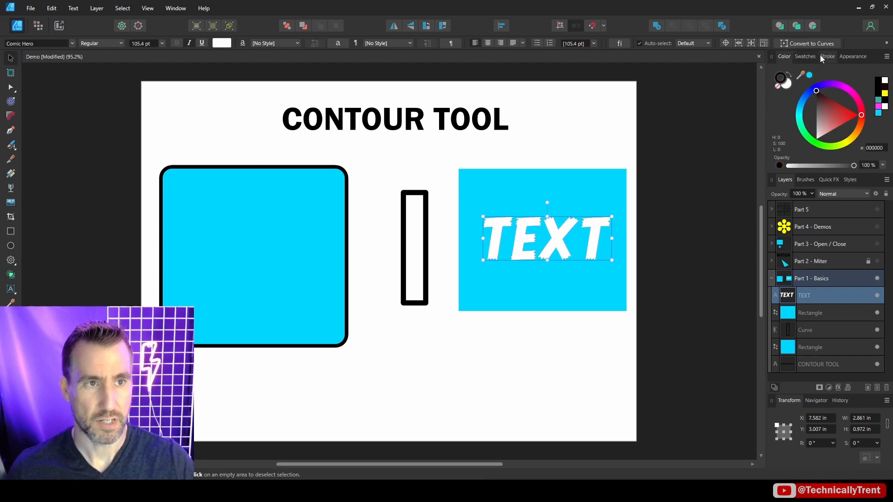
Show the Stroke panel and try contouring the white TEXT lettering.
{"action": "left_click", "coordinate": [827, 56]}
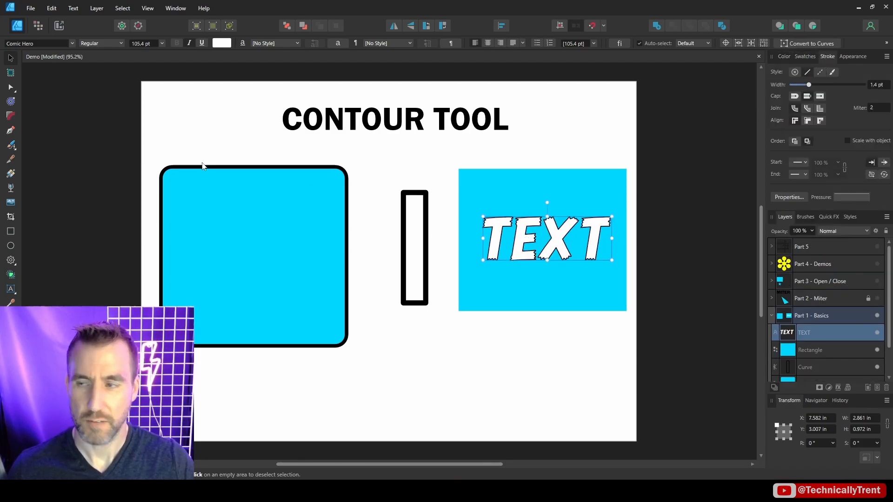
{"action": "mouse_move", "coordinate": [10, 116]}
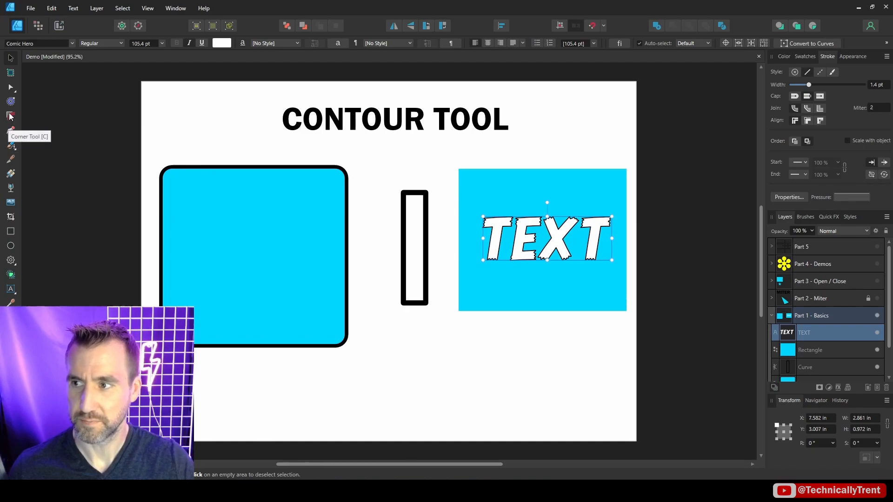
{"action": "left_click", "coordinate": [10, 116]}
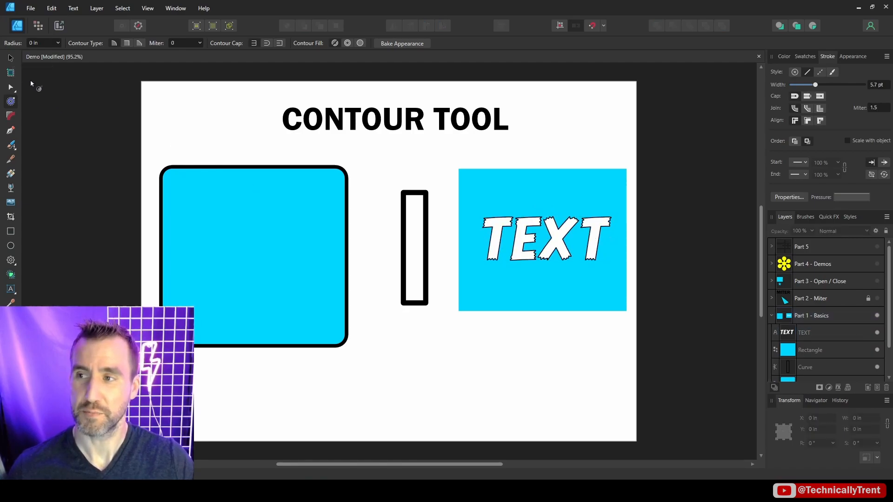
{"action": "left_click", "coordinate": [547, 238]}
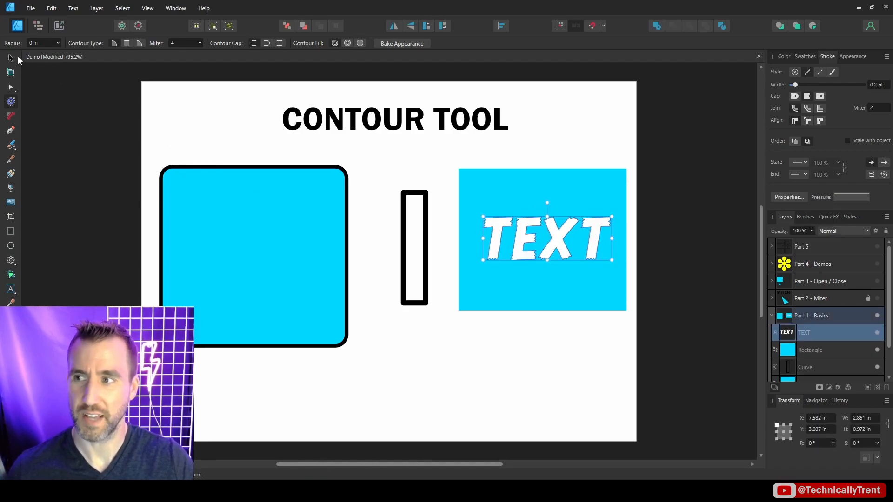
Duplicate the TEXT layer and select the lower copy.
{"action": "left_click", "coordinate": [547, 239]}
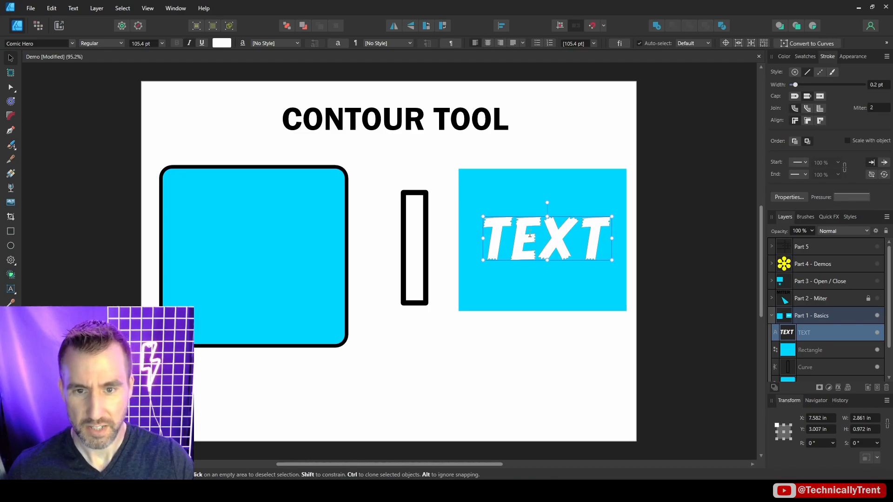
{"action": "mouse_move", "coordinate": [517, 215]}
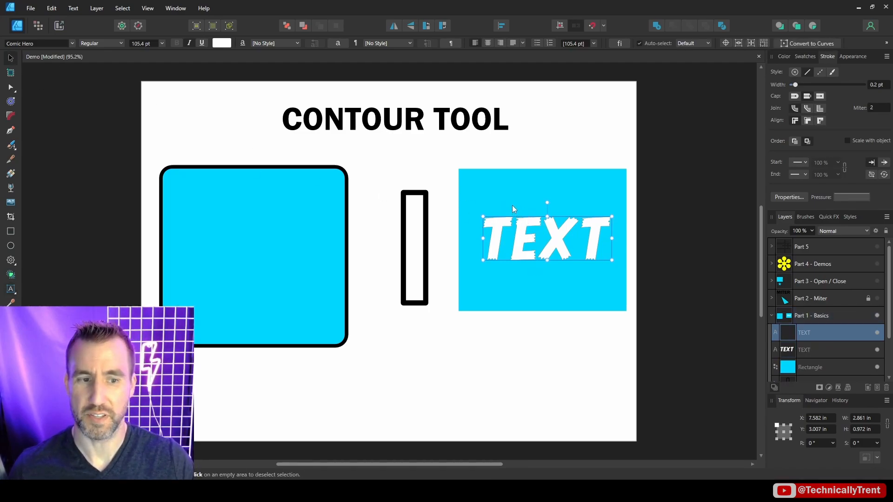
{"action": "left_click", "coordinate": [820, 349]}
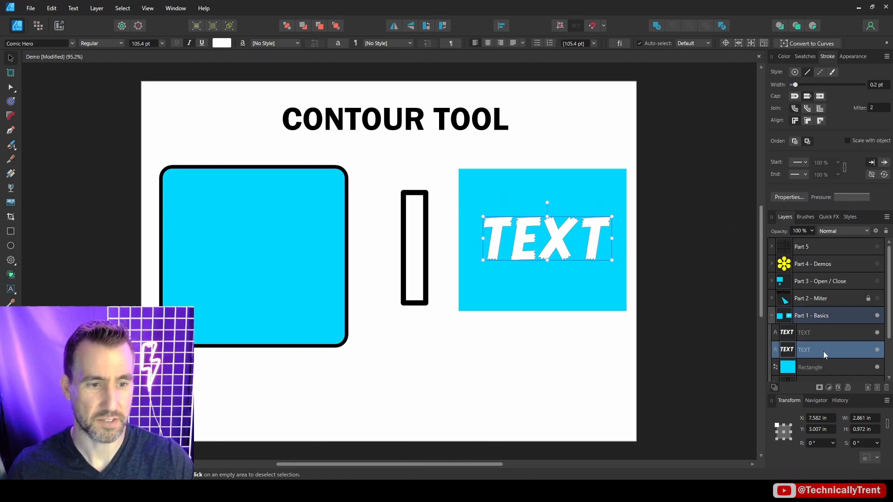
Contour the lower text copy in purple and retype the word as TITLE.
{"action": "left_click", "coordinate": [222, 44]}
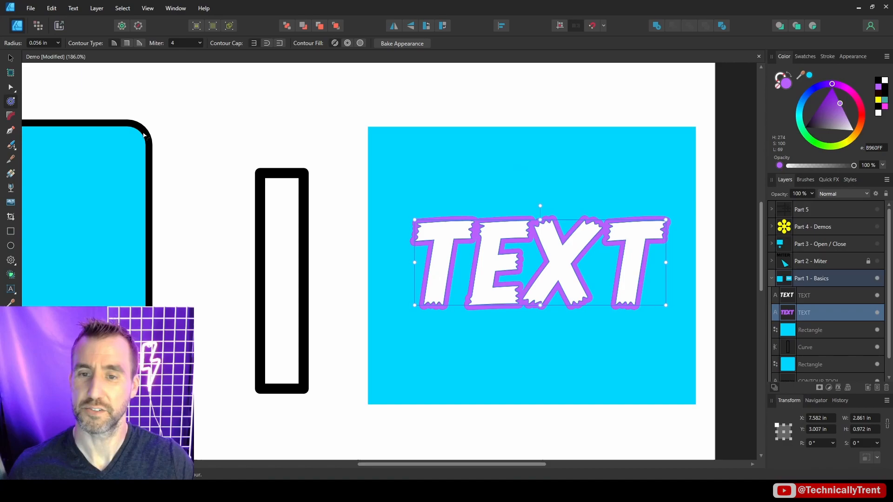
{"action": "mouse_move", "coordinate": [105, 93]}
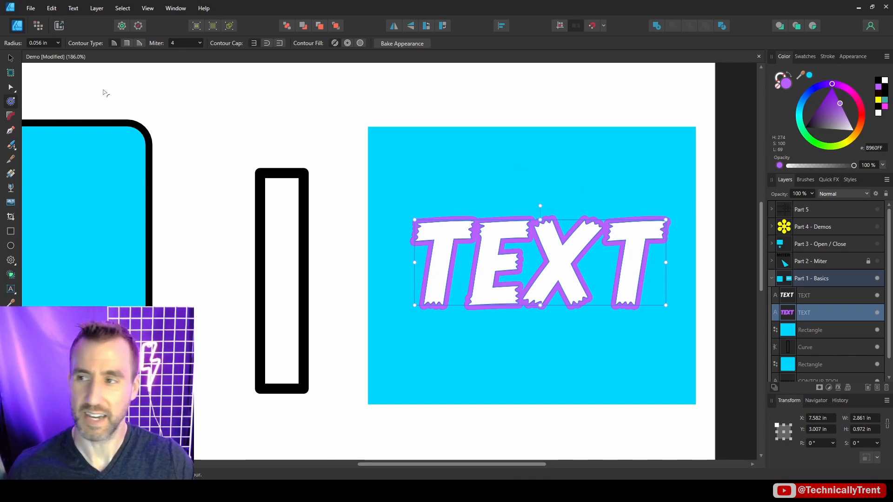
{"action": "left_click", "coordinate": [804, 313]}
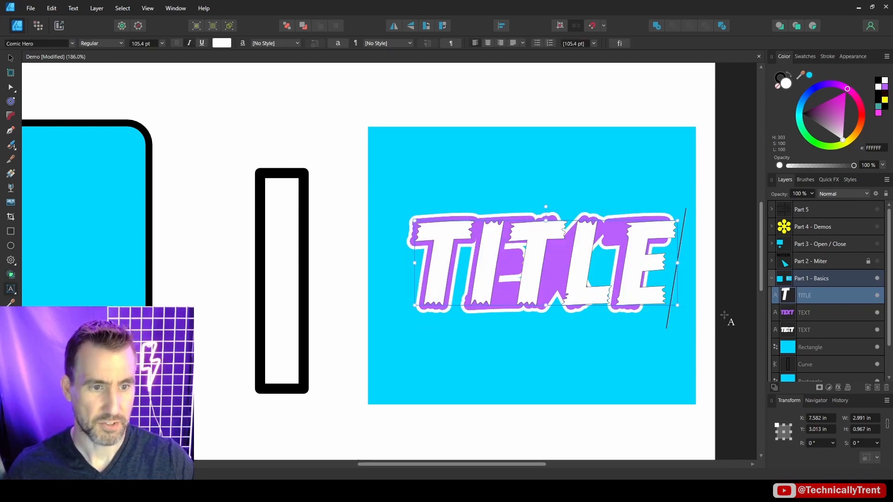
{"action": "left_click", "coordinate": [803, 312]}
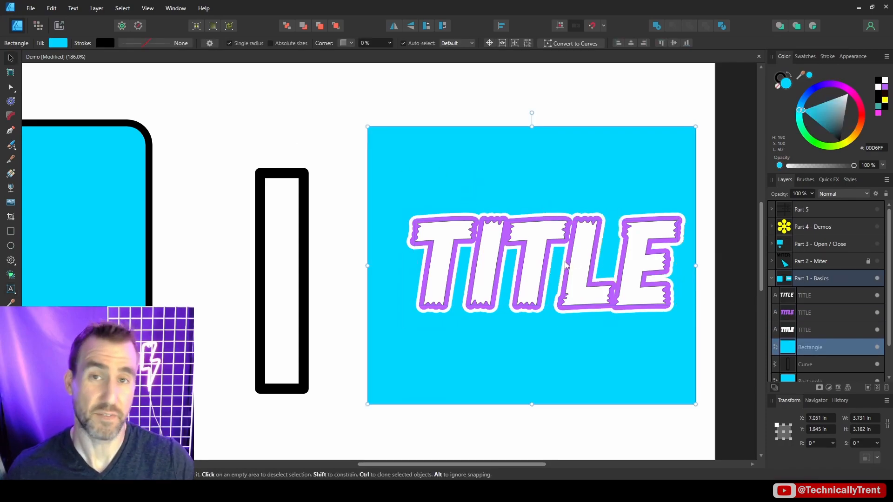
{"action": "left_click", "coordinate": [432, 57]}
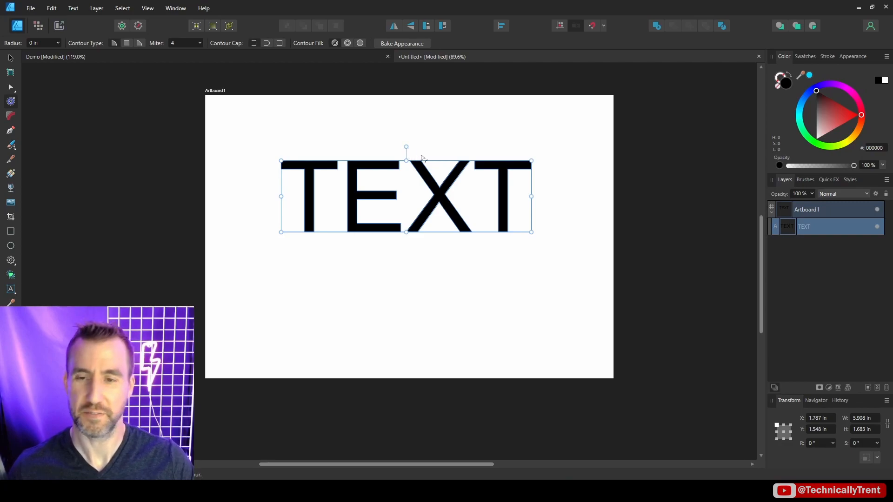
{"action": "mouse_move", "coordinate": [437, 258]}
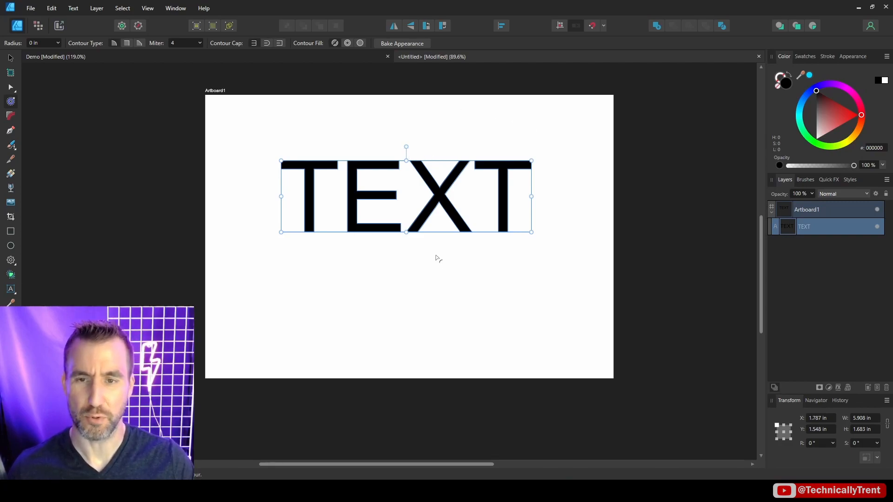
{"action": "mouse_move", "coordinate": [406, 148]}
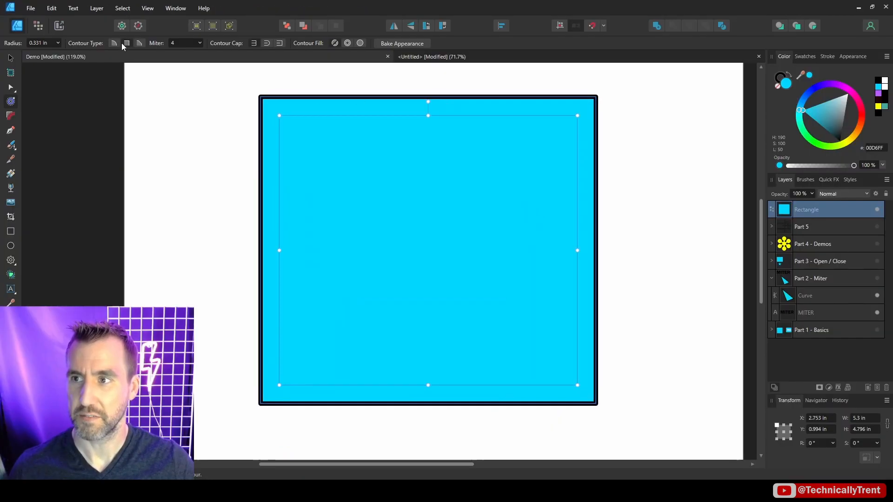
Round the rectangle's contour corners, adjust its radius, then pull the contour slightly inward.
{"action": "left_click", "coordinate": [114, 43]}
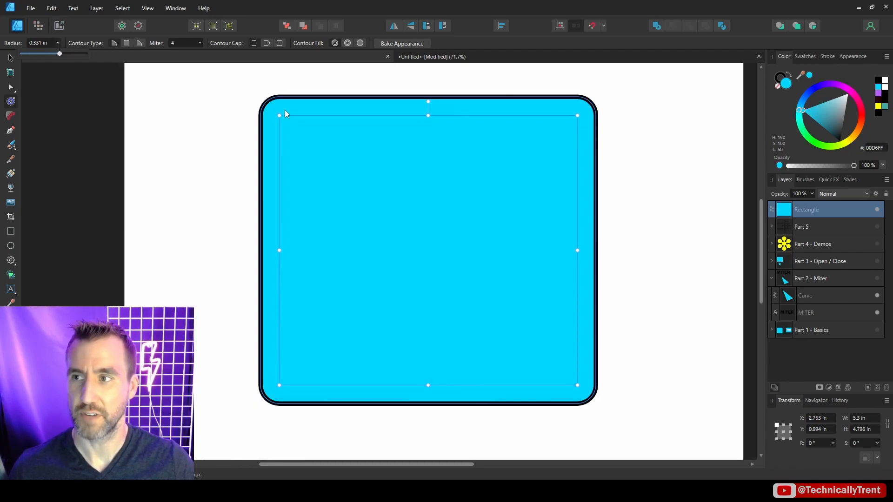
{"action": "left_click_drag", "start_coordinate": [59, 54], "coordinate": [59, 54]}
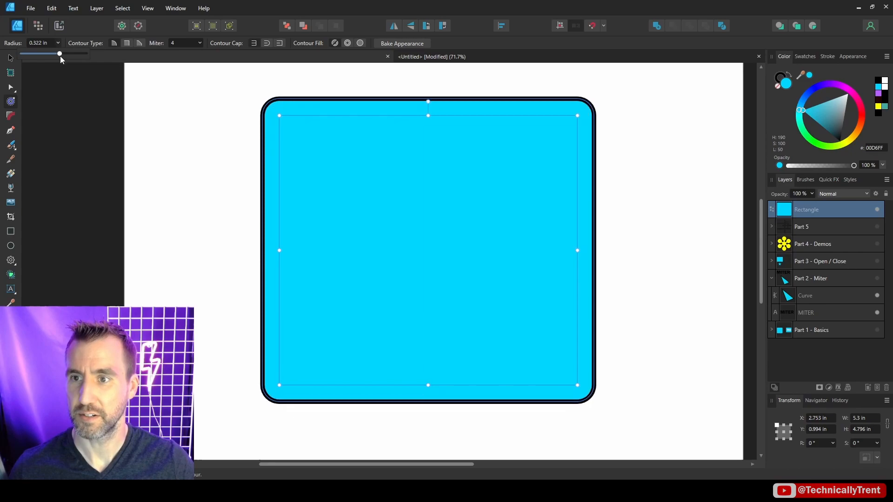
{"action": "left_click_drag", "start_coordinate": [59, 54], "coordinate": [61, 54]}
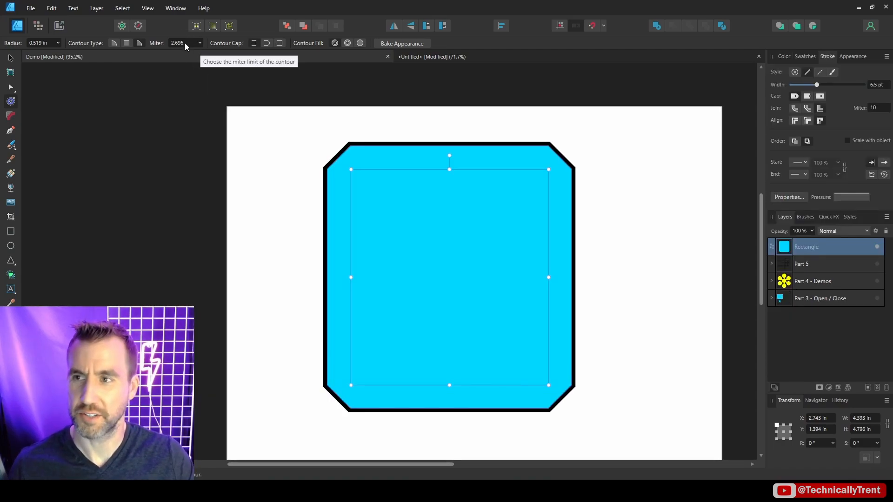
{"action": "mouse_move", "coordinate": [143, 47]}
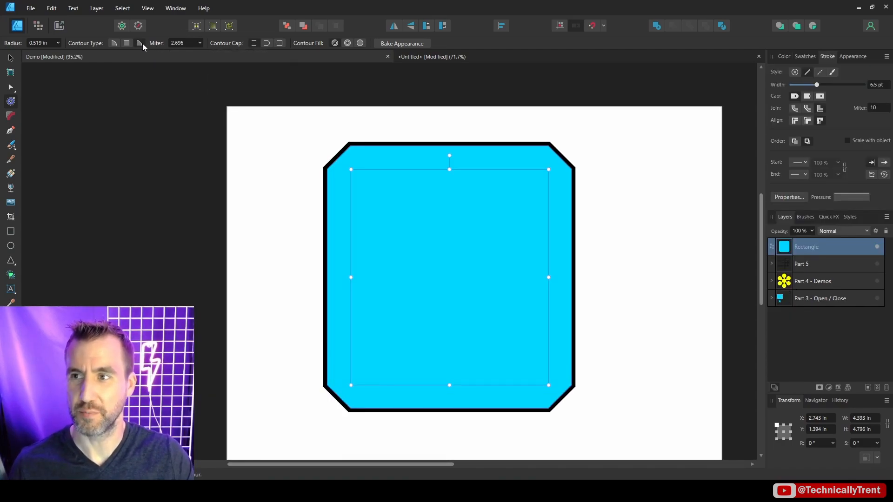
{"action": "mouse_move", "coordinate": [450, 156]}
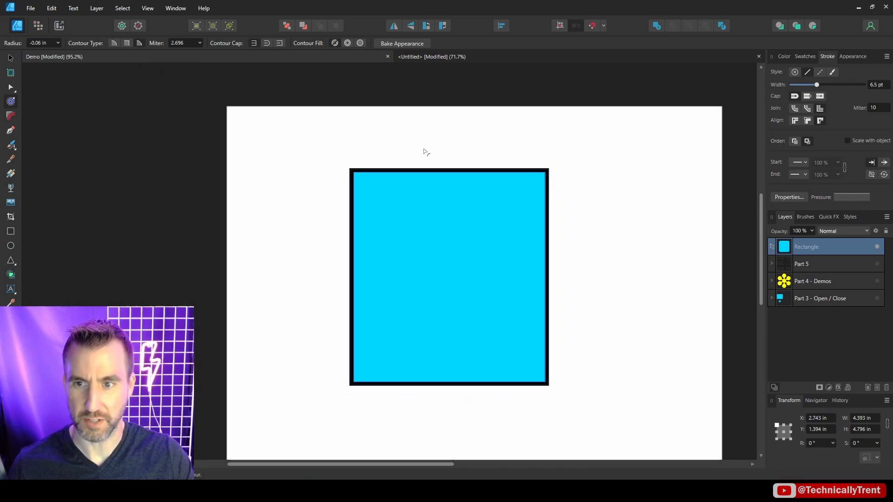
{"action": "left_click_drag", "start_coordinate": [191, 54], "coordinate": [204, 54]}
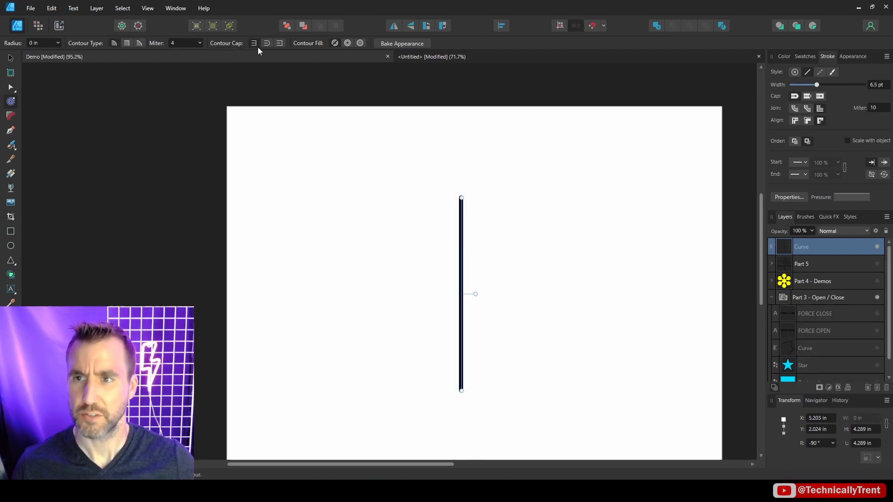
{"action": "mouse_move", "coordinate": [473, 329]}
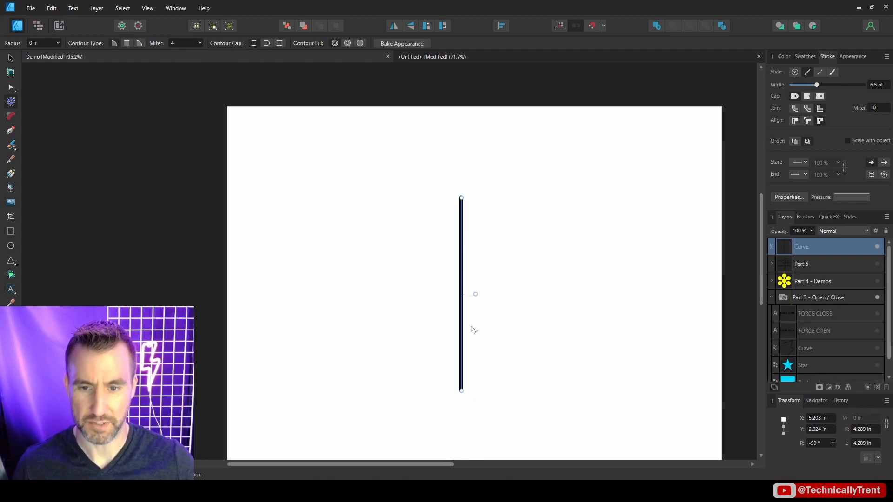
{"action": "mouse_move", "coordinate": [253, 42]}
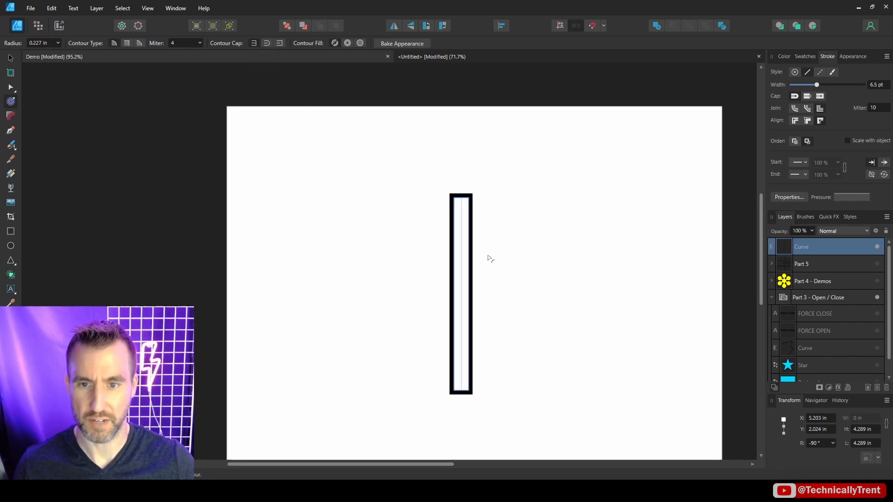
Try square and round cap shapes on the line's outward contour.
{"action": "left_click", "coordinate": [267, 43]}
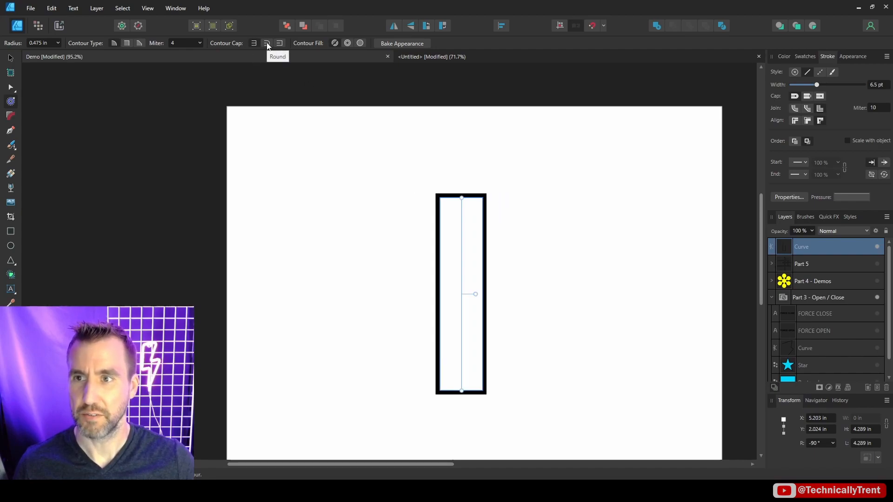
{"action": "left_click", "coordinate": [266, 43]}
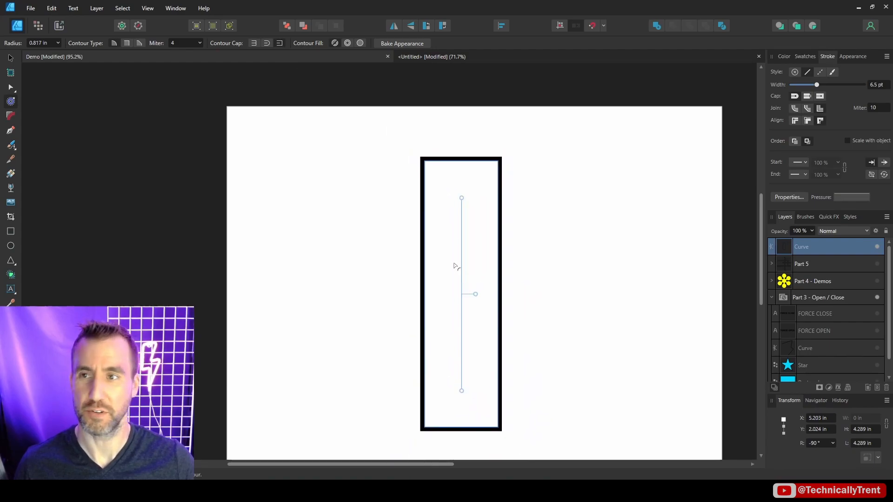
{"action": "mouse_move", "coordinate": [283, 109]}
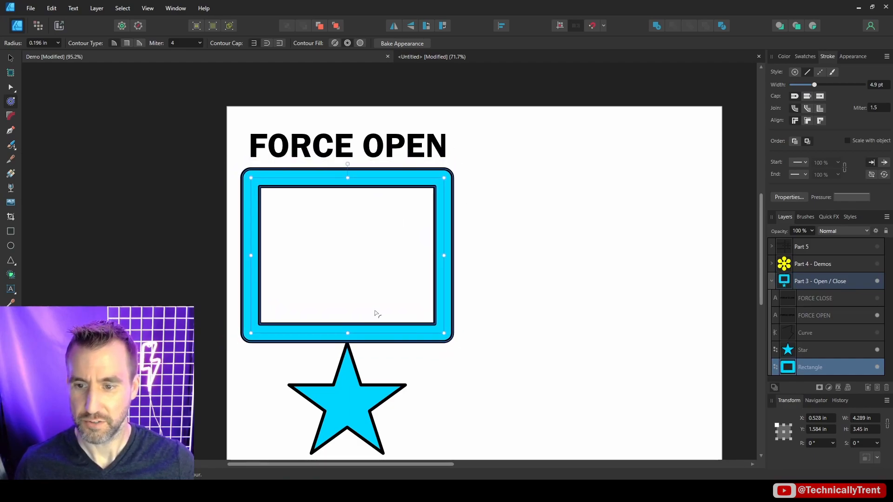
Select the FORCE CLOSE zigzag curve, then hide the Part 3 - Open / Close layer.
{"action": "left_click", "coordinate": [802, 350]}
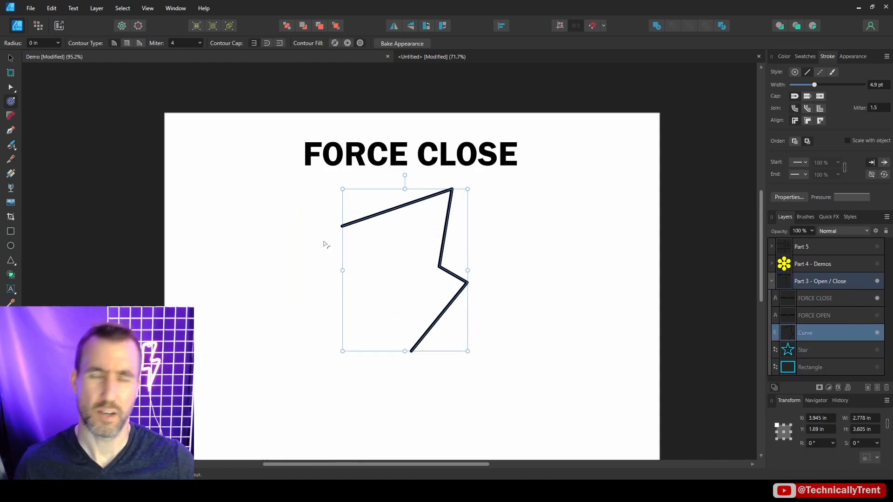
{"action": "mouse_move", "coordinate": [406, 95]}
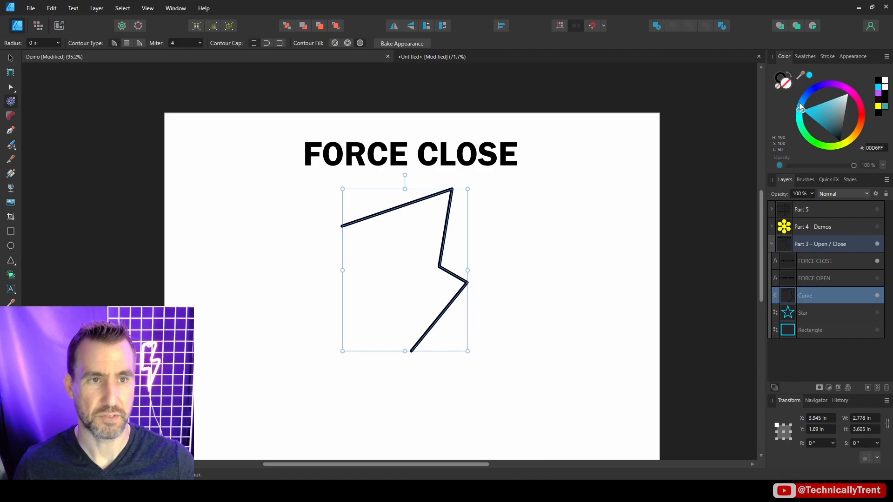
{"action": "left_click", "coordinate": [815, 125]}
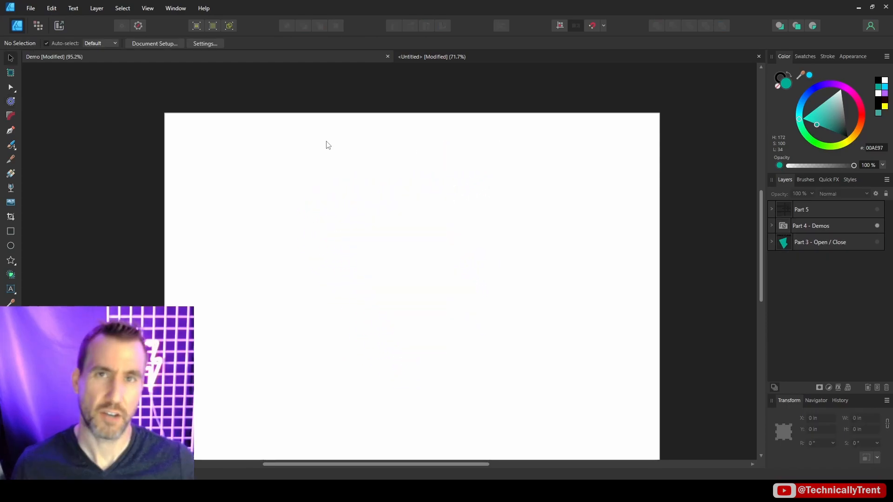
Draw a yellow star, contour it inward into petal pieces, then show the two circles.
{"action": "left_click", "coordinate": [11, 261]}
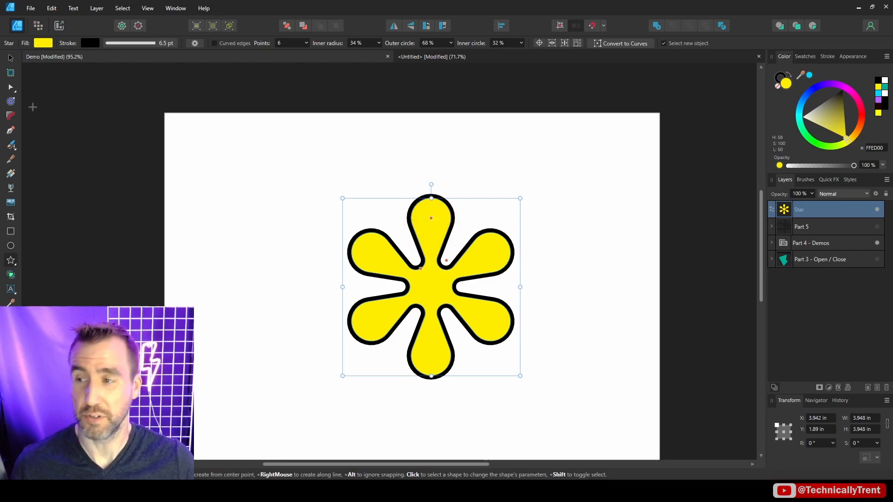
{"action": "mouse_move", "coordinate": [10, 101]}
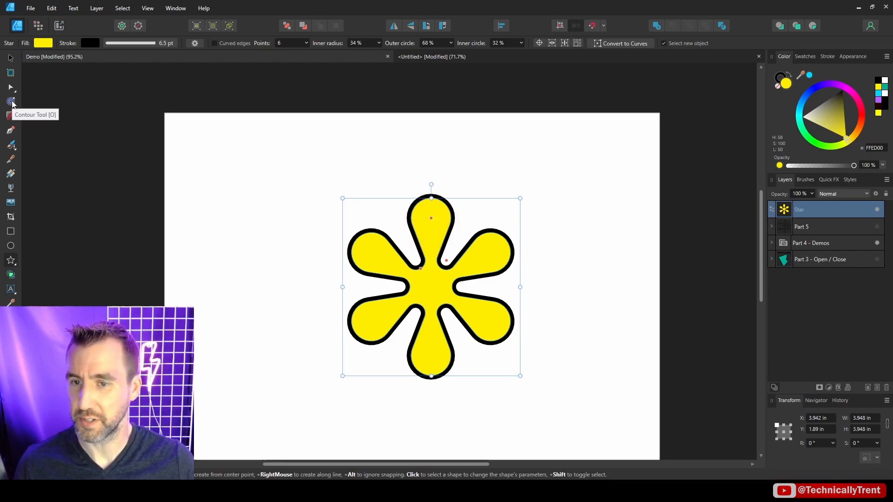
{"action": "left_click", "coordinate": [10, 101]}
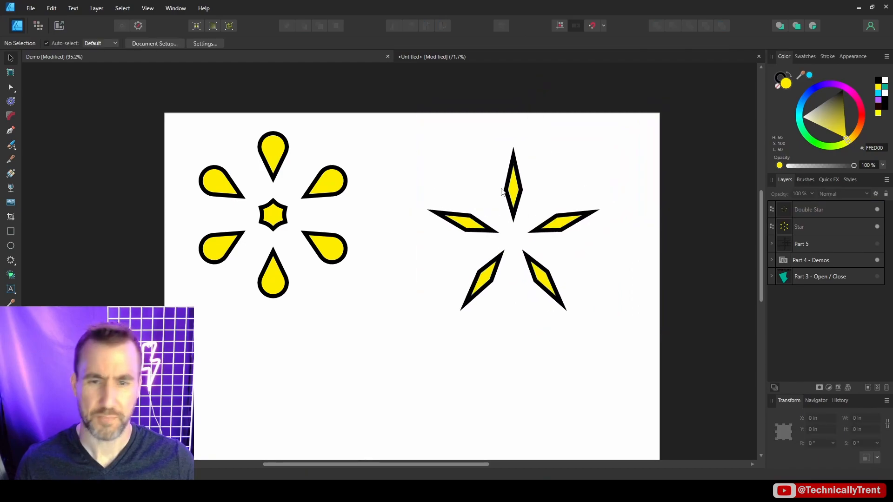
{"action": "left_click", "coordinate": [10, 245]}
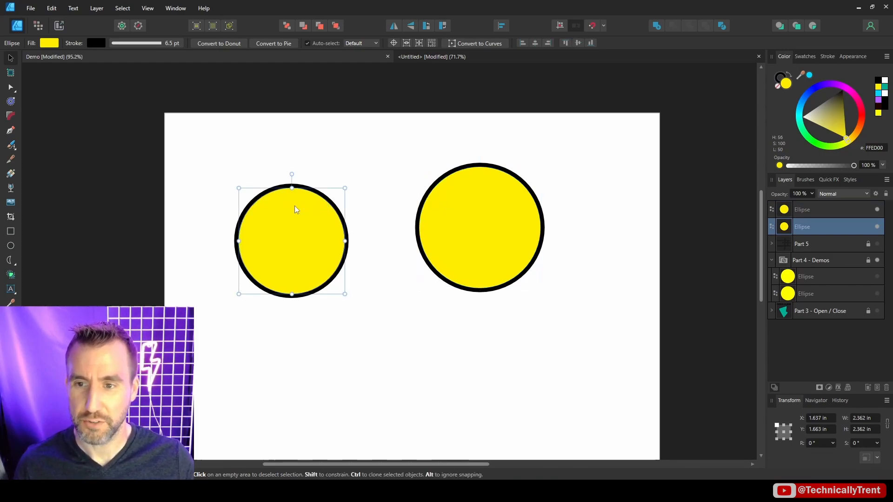
Combine both yellow circles into a compound and contour it into a peanut blob.
{"action": "left_click", "coordinate": [479, 225]}
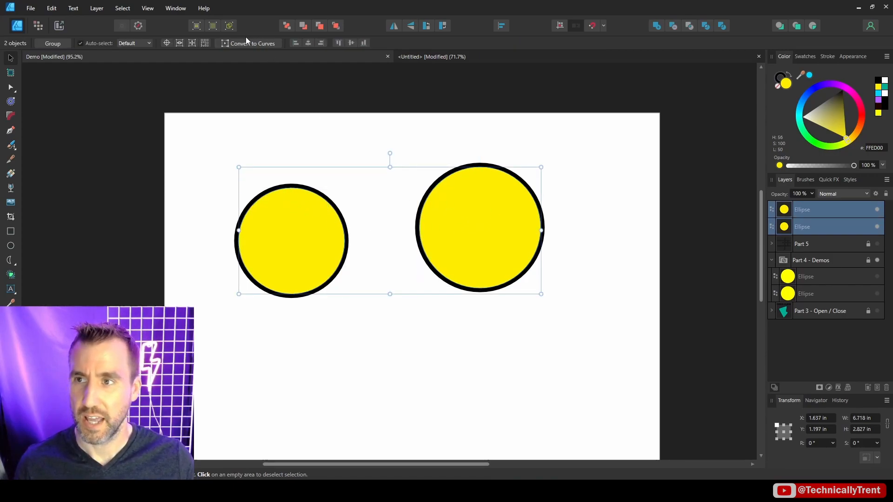
{"action": "left_click", "coordinate": [96, 8]}
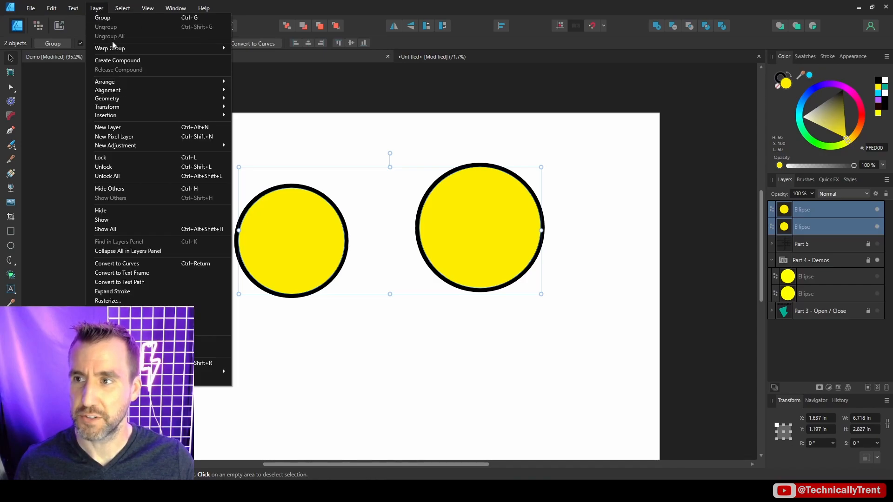
{"action": "left_click", "coordinate": [117, 60]}
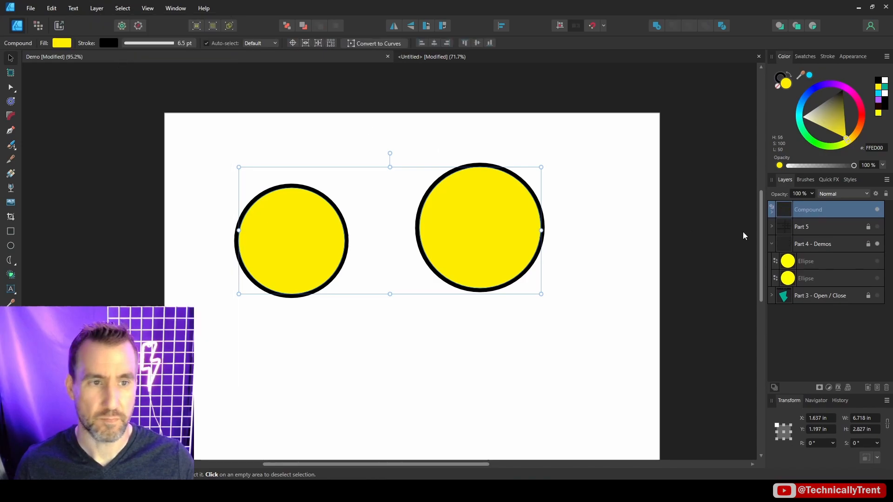
{"action": "left_click", "coordinate": [772, 209]}
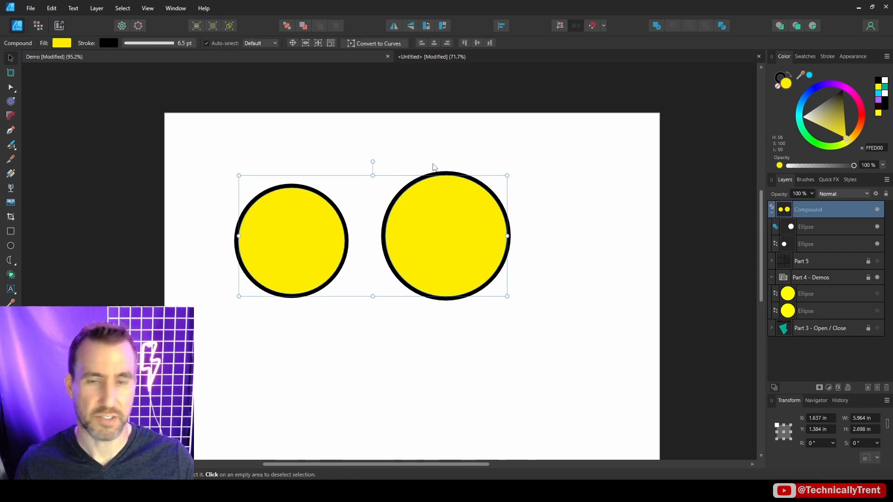
{"action": "left_click", "coordinate": [10, 101]}
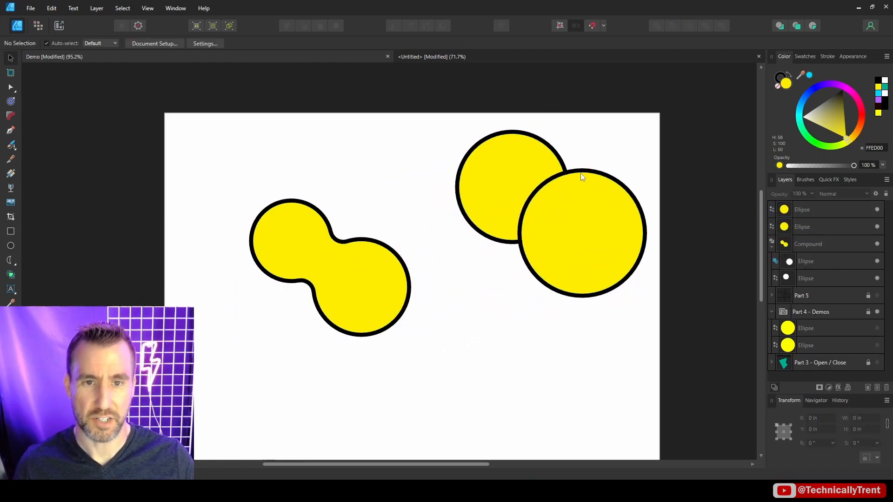
{"action": "mouse_move", "coordinate": [518, 153]}
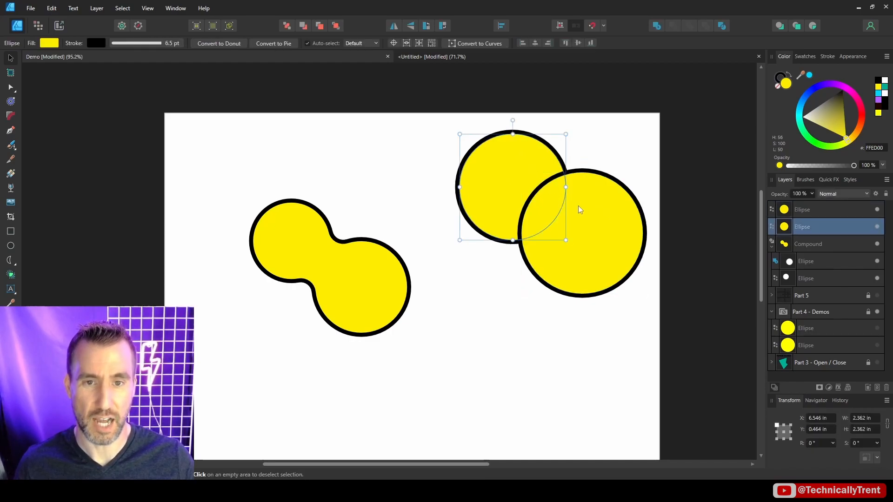
Select the compound blob, then the pair of overlapping circles on the right.
{"action": "left_click", "coordinate": [802, 209]}
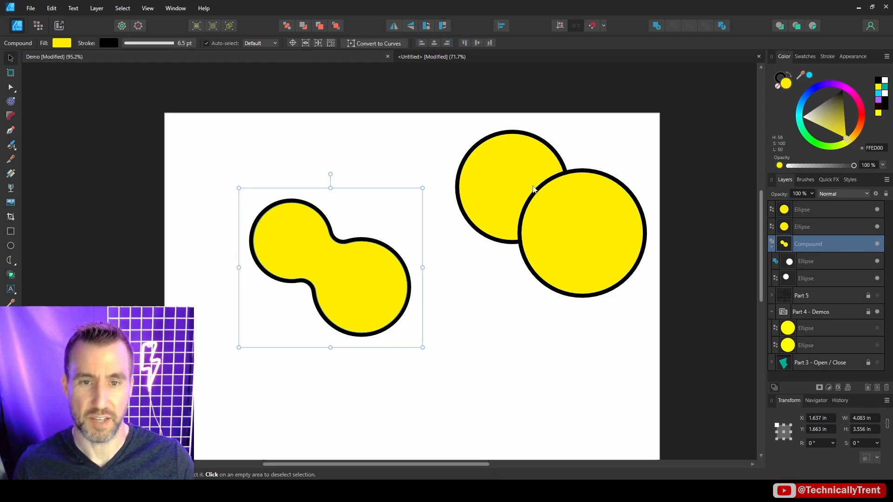
{"action": "mouse_move", "coordinate": [737, 263]}
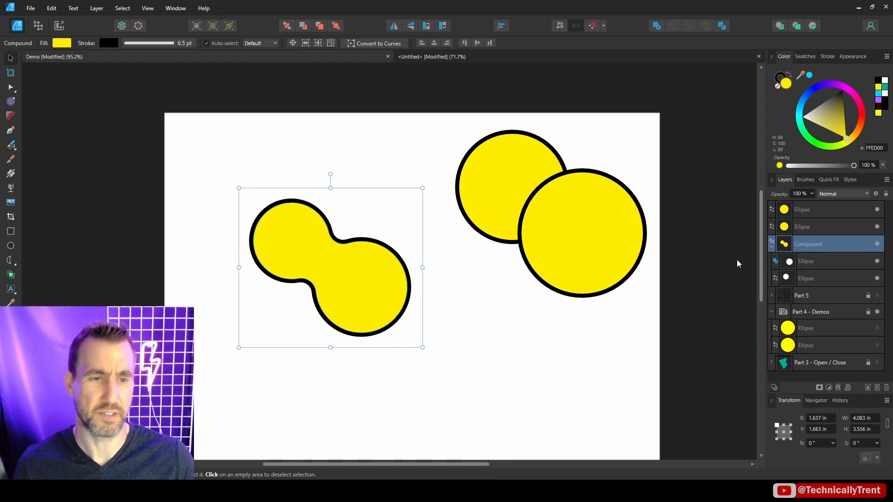
{"action": "left_click", "coordinate": [590, 223]}
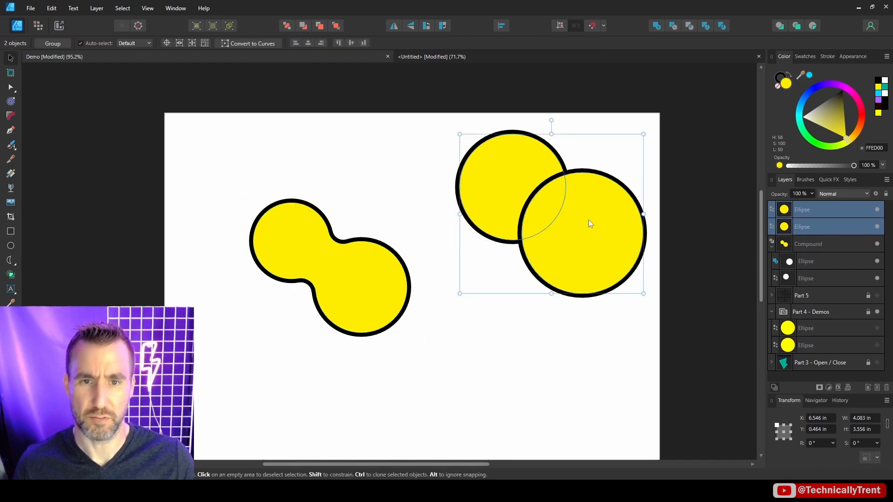
Add a rectangle and a pie shape into the yellow compound, then hide the Compound layer.
{"action": "left_click", "coordinate": [656, 27]}
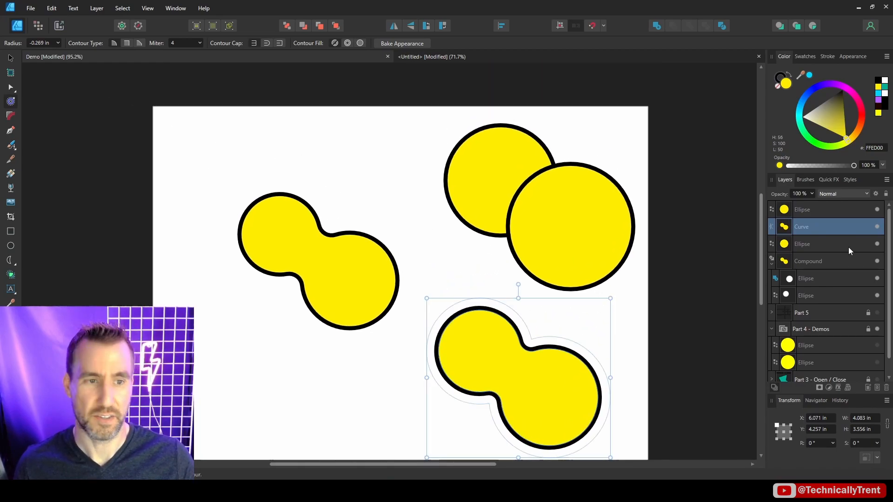
{"action": "mouse_move", "coordinate": [574, 255]}
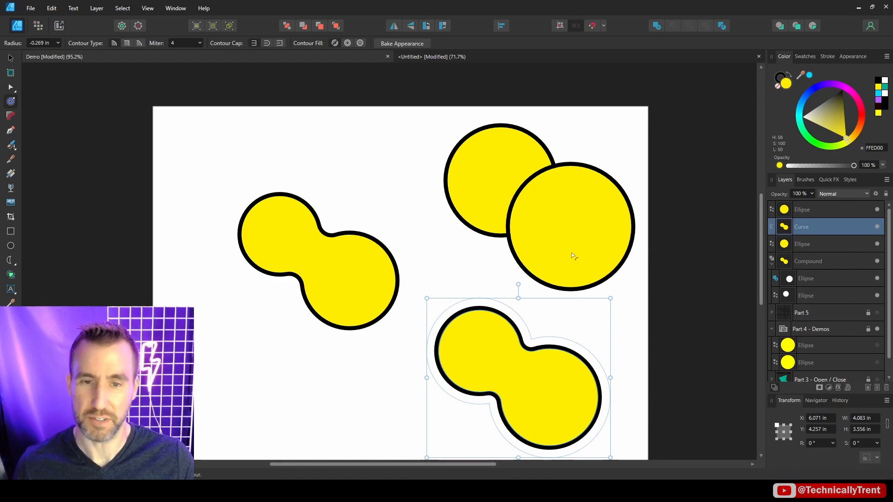
{"action": "mouse_move", "coordinate": [40, 77]}
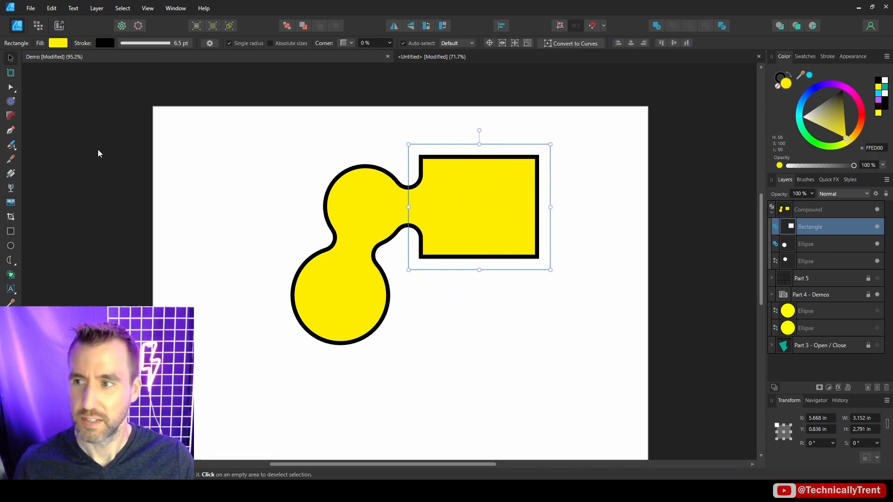
{"action": "left_click", "coordinate": [10, 231]}
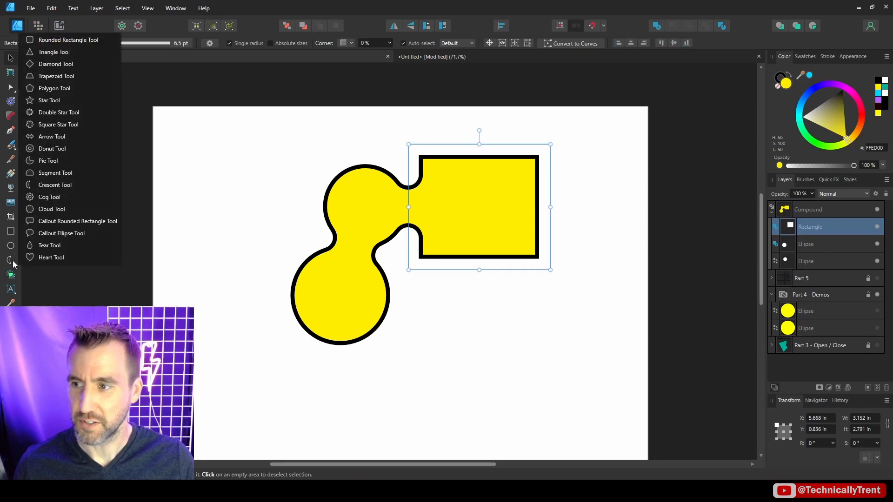
{"action": "left_click", "coordinate": [55, 185]}
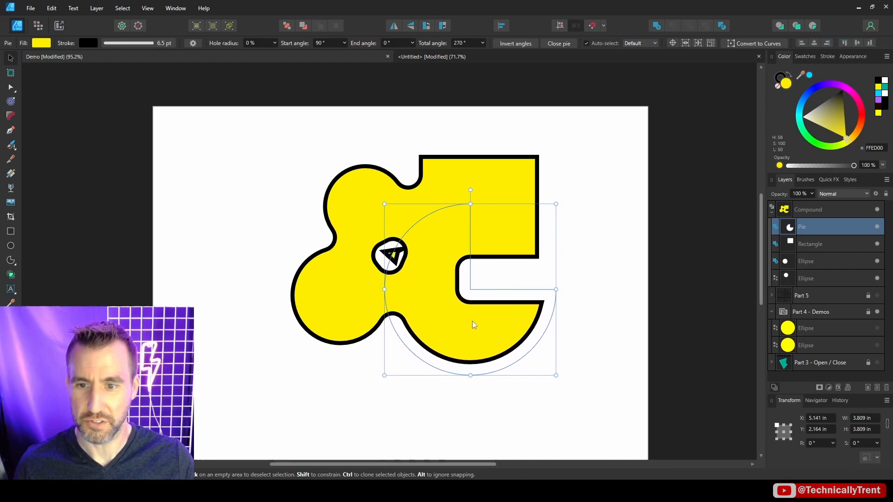
{"action": "mouse_move", "coordinate": [429, 258]}
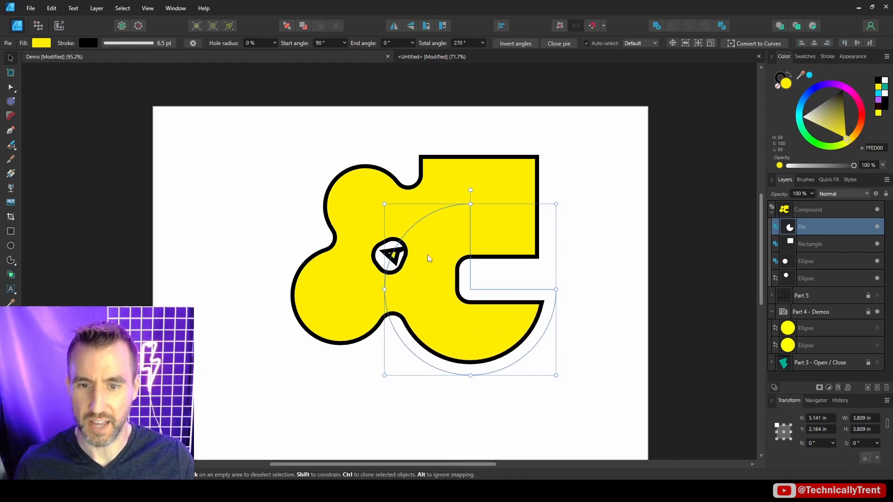
{"action": "mouse_move", "coordinate": [438, 288]}
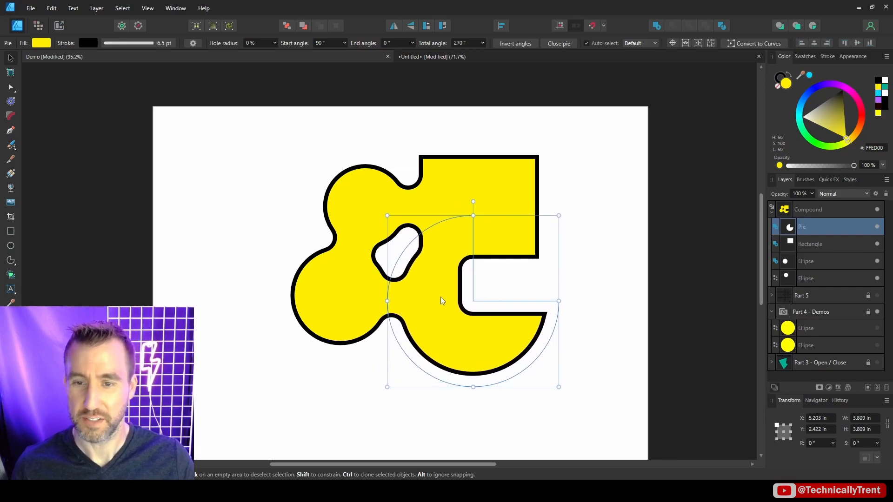
{"action": "left_click", "coordinate": [425, 210]}
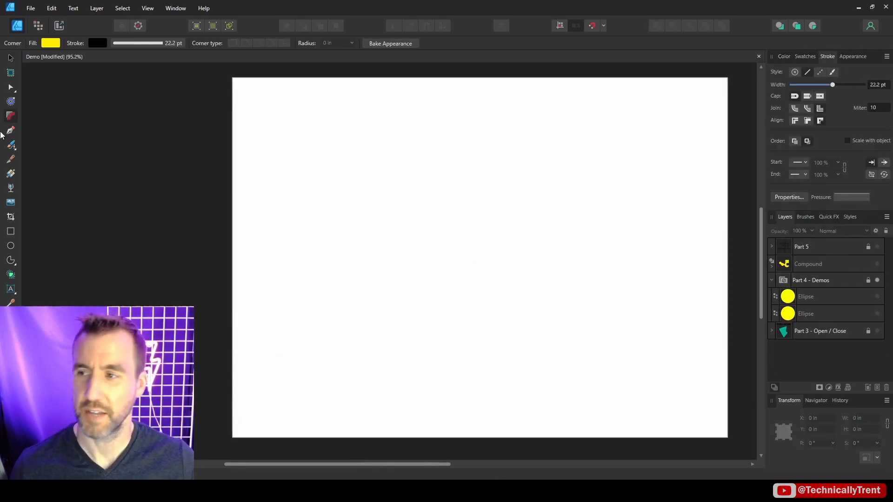
Draw crossing thick lines with the Pen Tool, make them a compound, and contour them into a hollow street grid.
{"action": "left_click", "coordinate": [9, 131]}
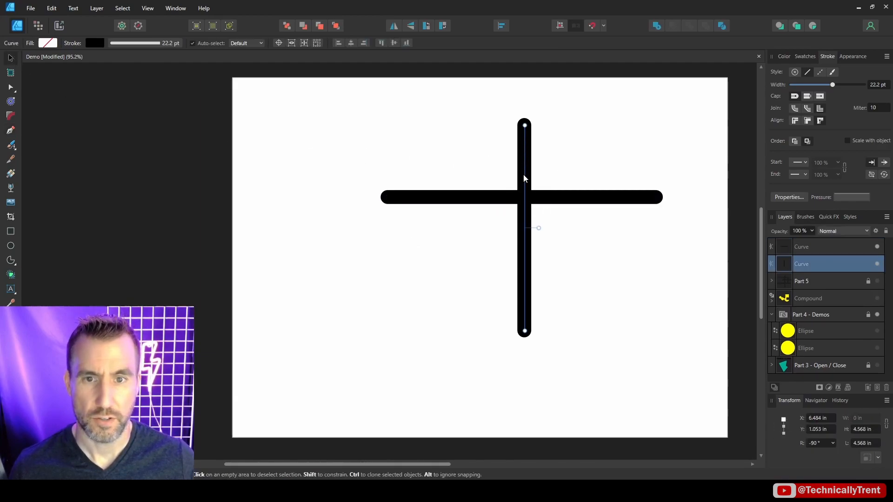
{"action": "left_click", "coordinate": [122, 8]}
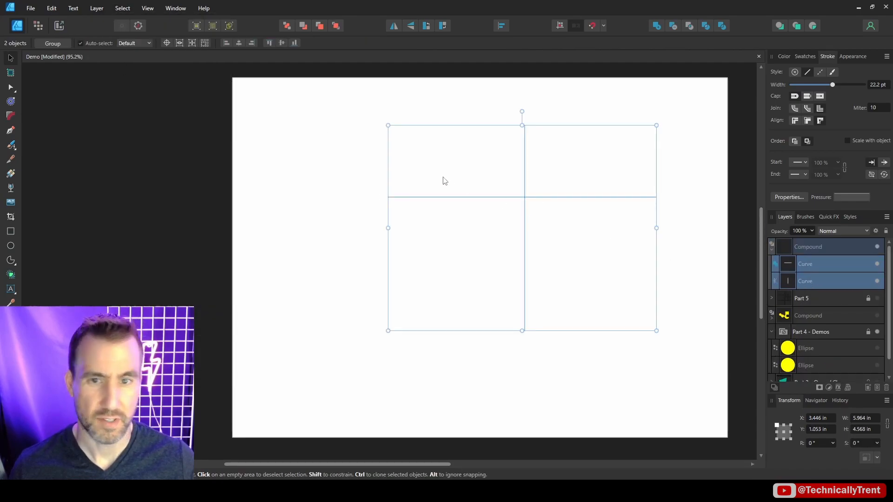
{"action": "mouse_move", "coordinate": [11, 102]}
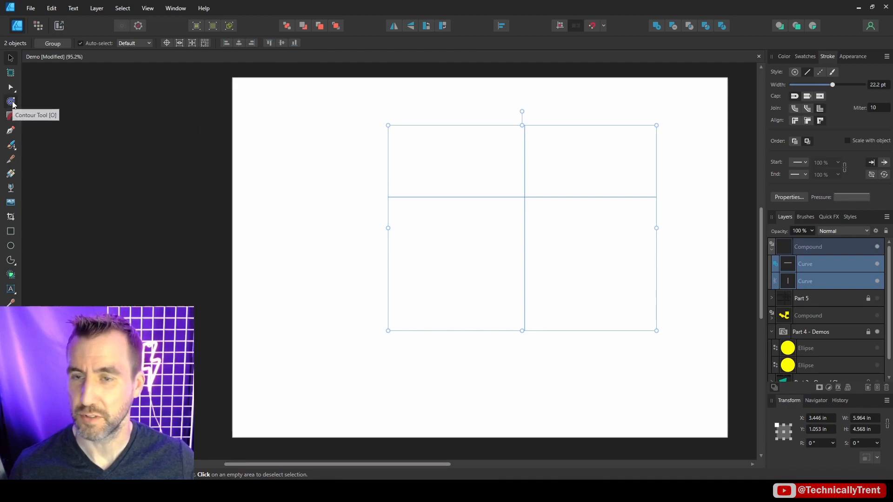
{"action": "left_click", "coordinate": [10, 102]}
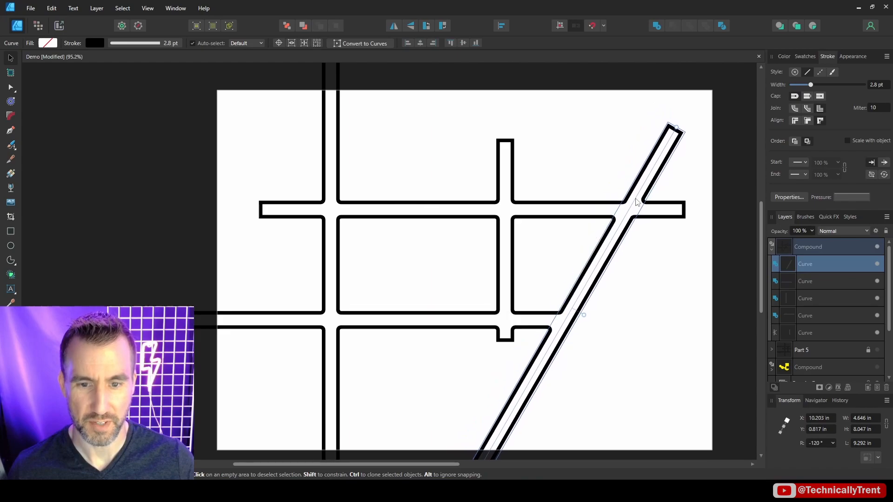
Place an italic Artistic Text label 'Main Syt' above the top-right block of the map.
{"action": "left_click", "coordinate": [11, 289]}
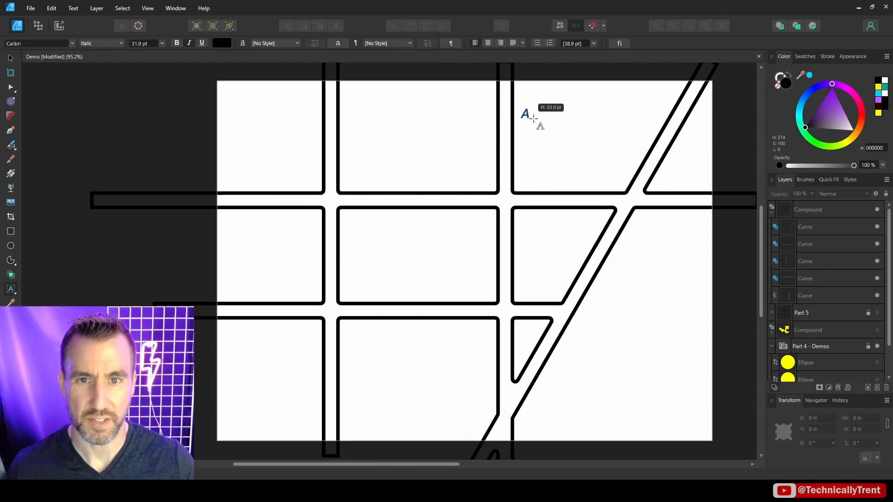
{"action": "type", "text": "Main Syt"}
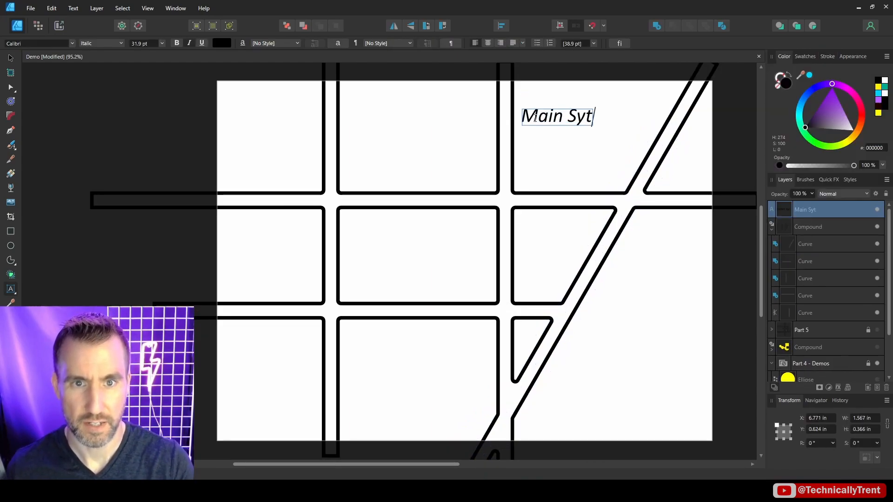